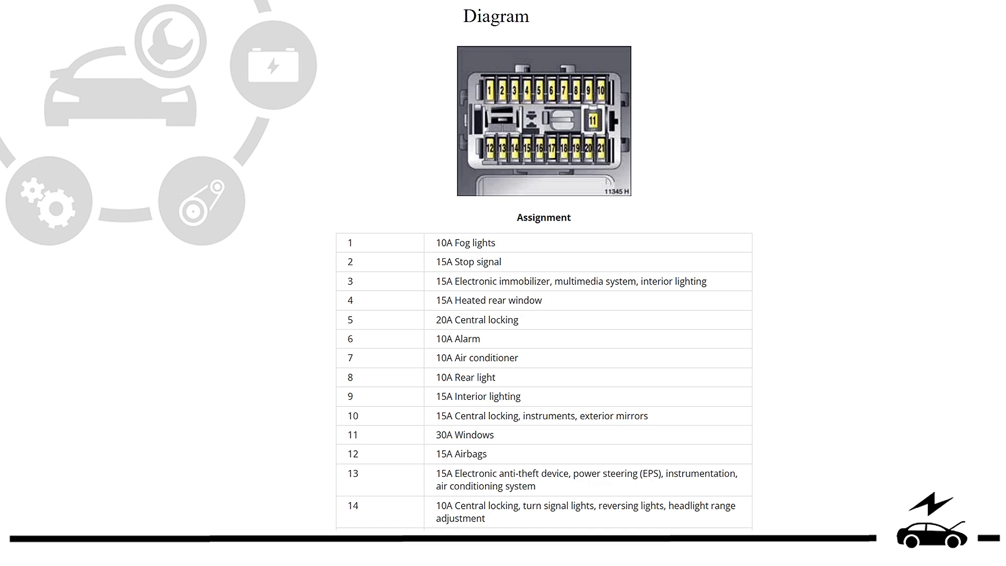
pyautogui.scroll(-3)
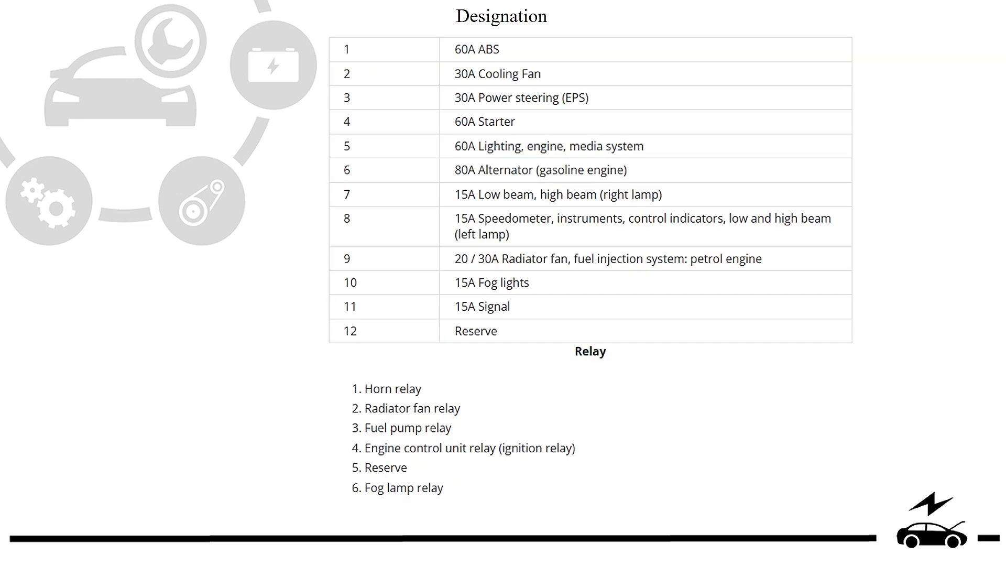